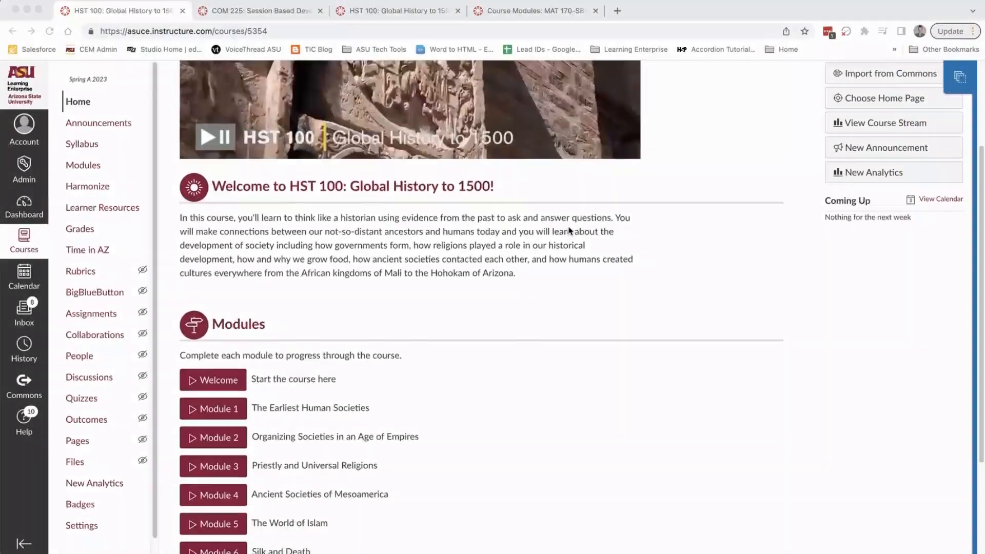
- Scroll the HST 100: Global History to 1500 home page and enter Student View
{"action": "scroll", "scroll_direction": "down", "scroll_amount": 3}
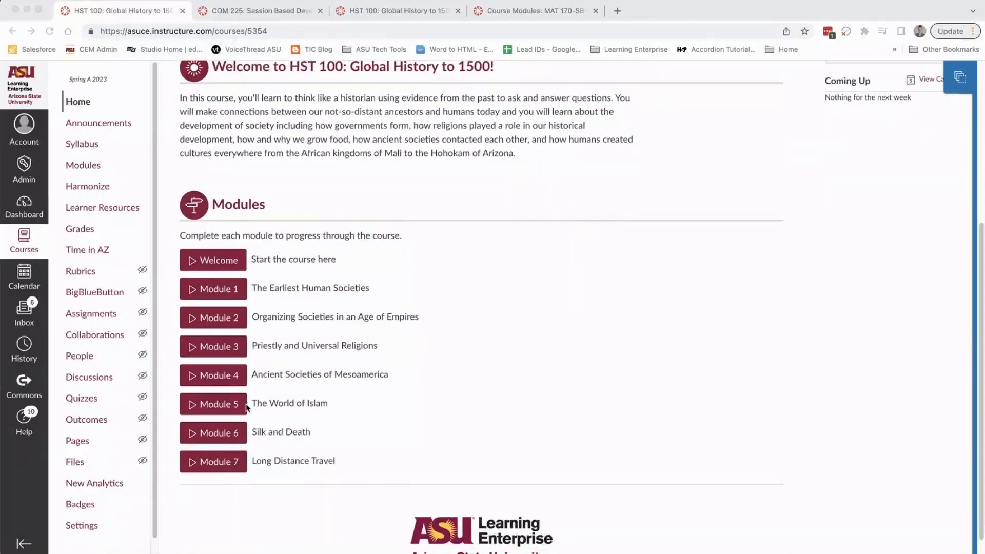
{"action": "mouse_move", "coordinate": [237, 448]}
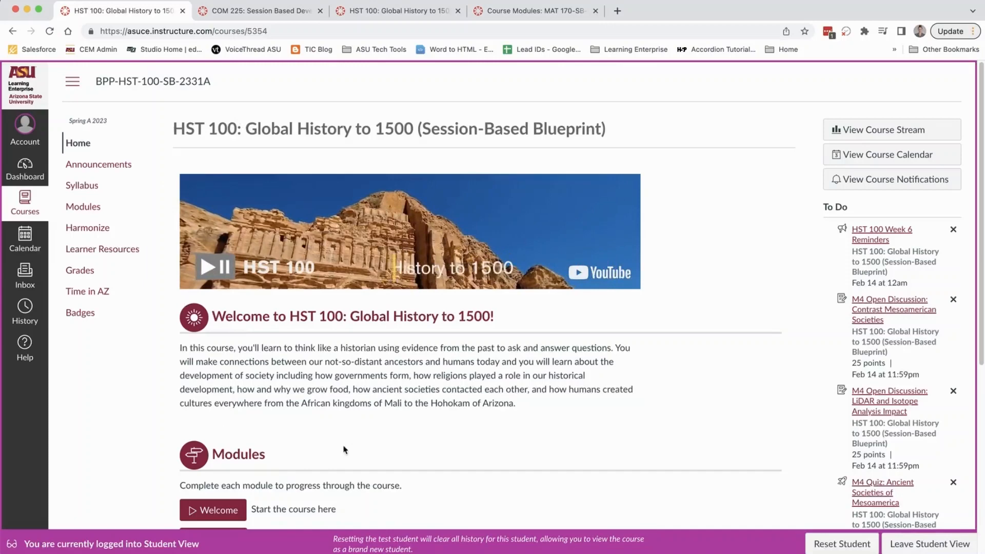
{"action": "mouse_move", "coordinate": [99, 164]}
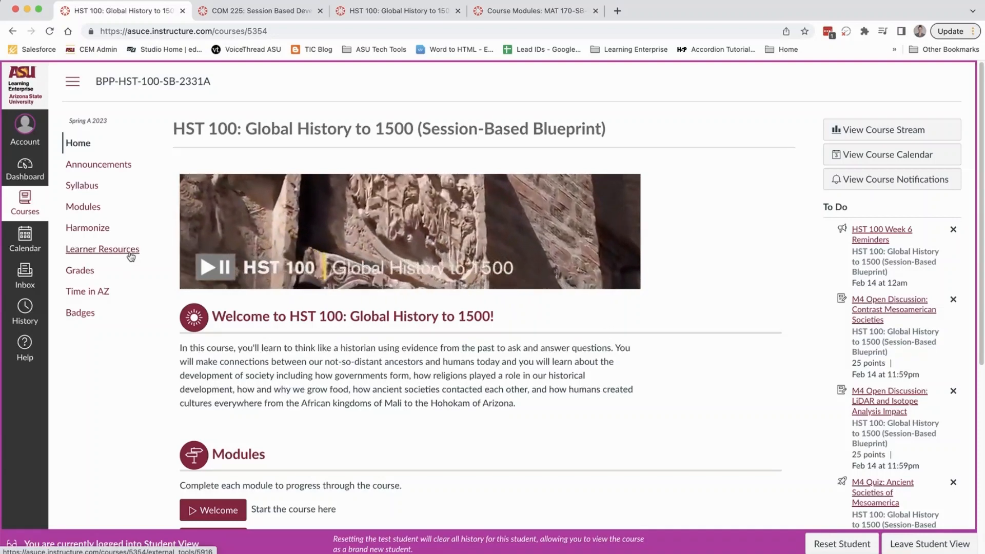
{"action": "left_click", "coordinate": [214, 267]}
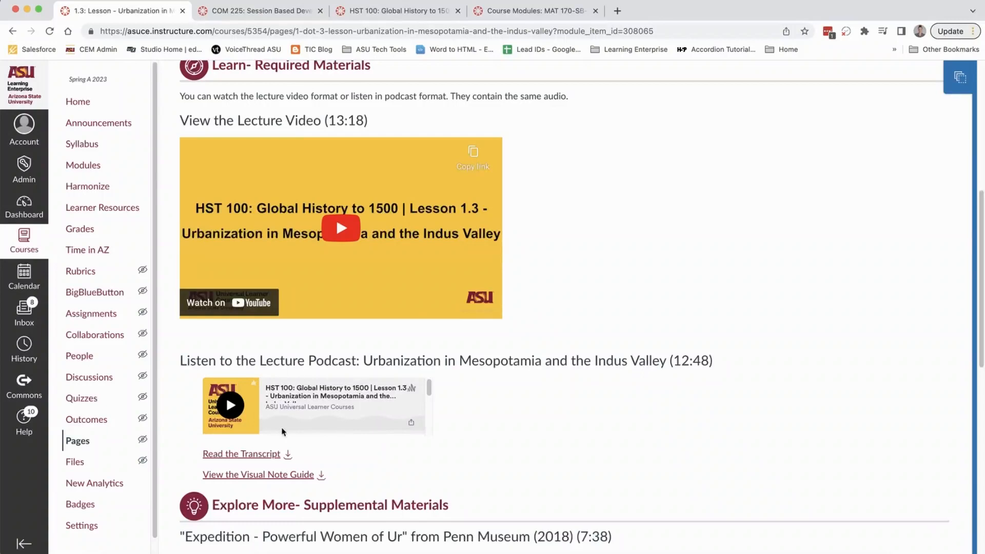
- Scroll the Lesson 1.3 Urbanization page from the lecture video to the Practice reflection questions
{"action": "scroll", "scroll_direction": "down", "scroll_amount": 3}
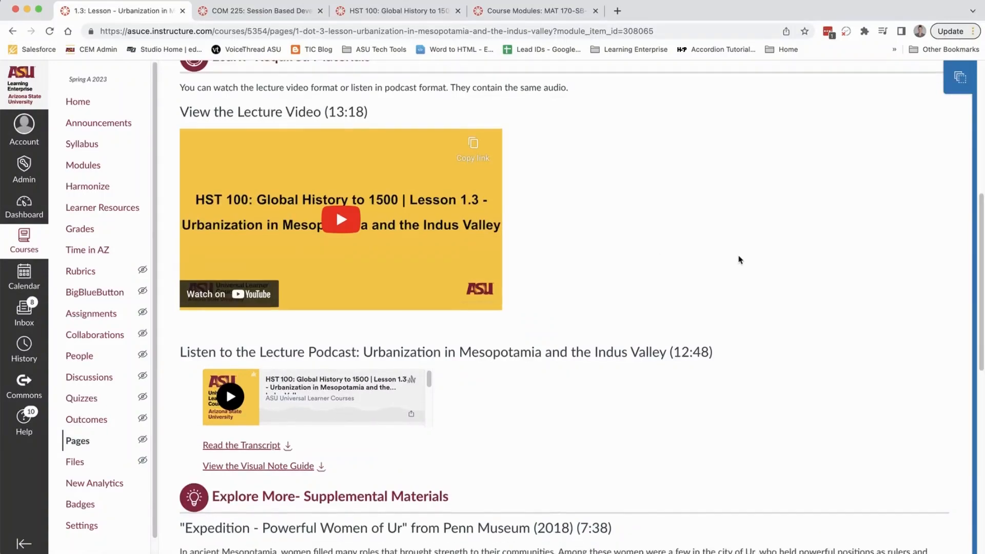
{"action": "scroll", "scroll_direction": "down", "scroll_amount": 3}
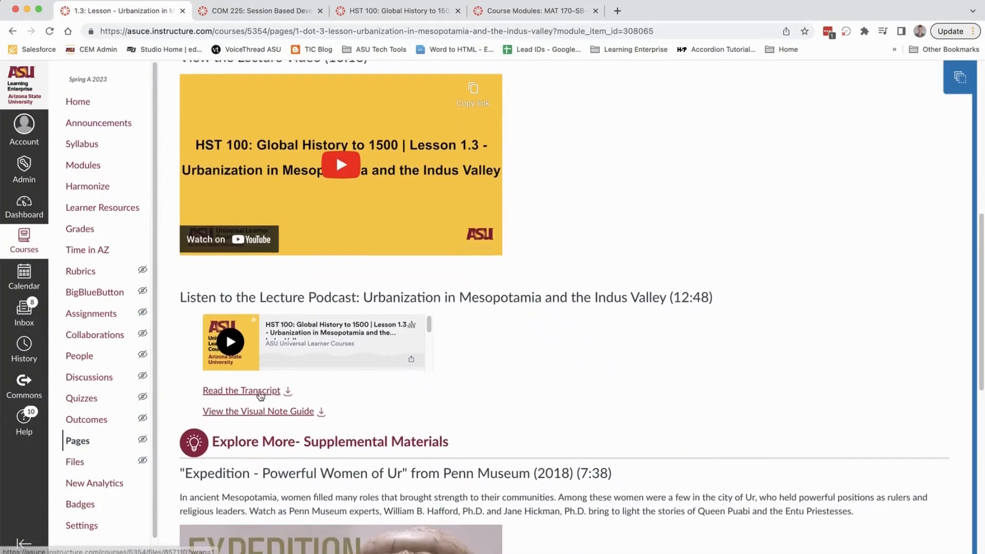
{"action": "mouse_move", "coordinate": [251, 414]}
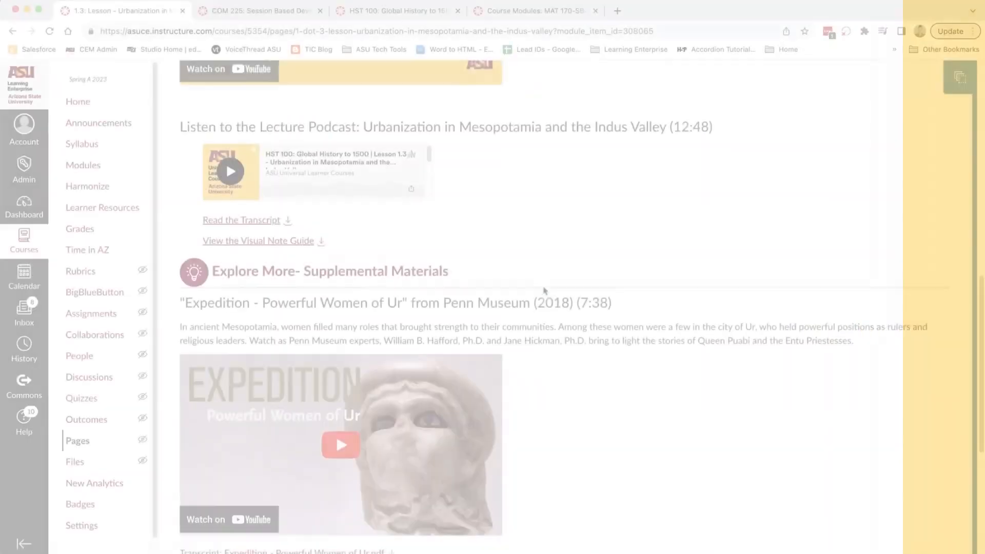
{"action": "scroll", "scroll_direction": "down", "scroll_amount": 3}
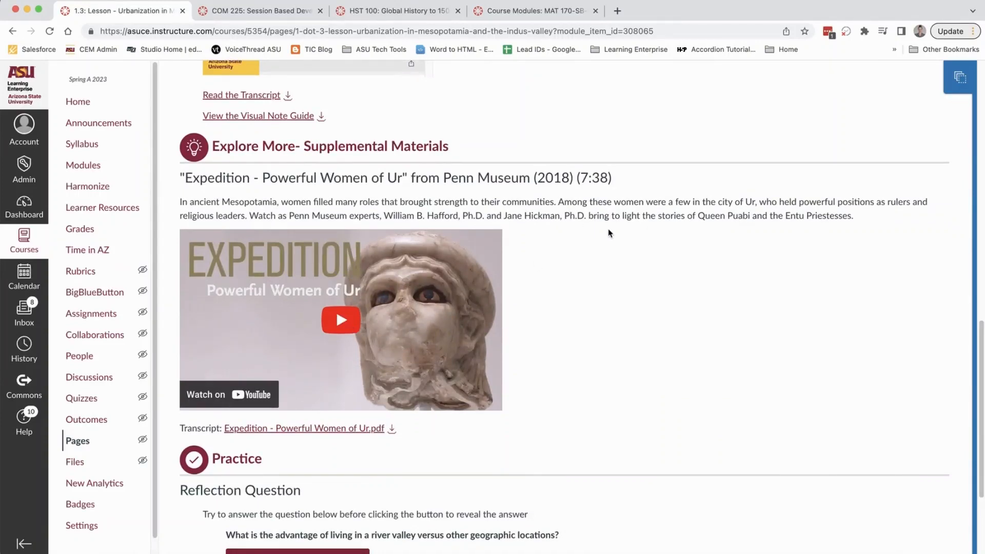
{"action": "scroll", "scroll_direction": "down", "scroll_amount": 3}
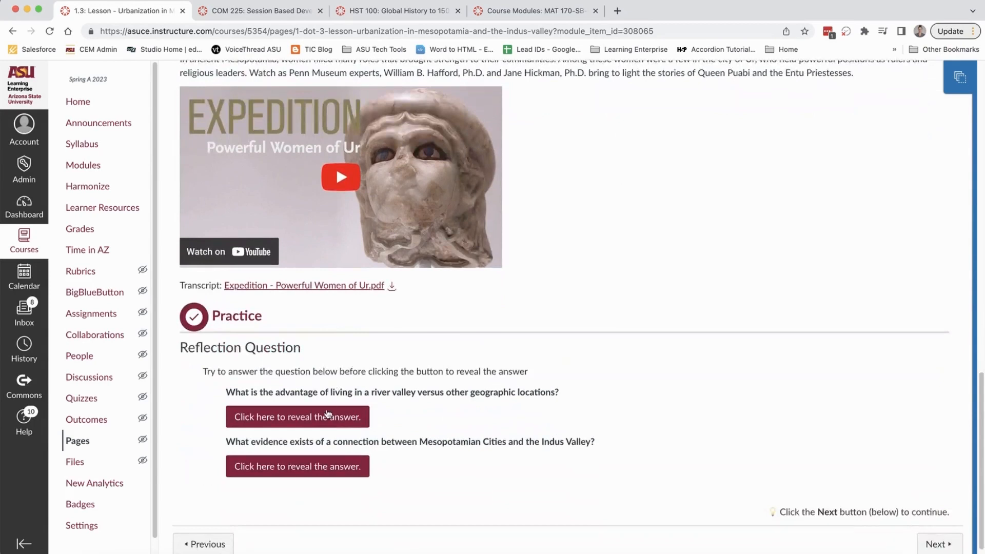
{"action": "mouse_move", "coordinate": [299, 470]}
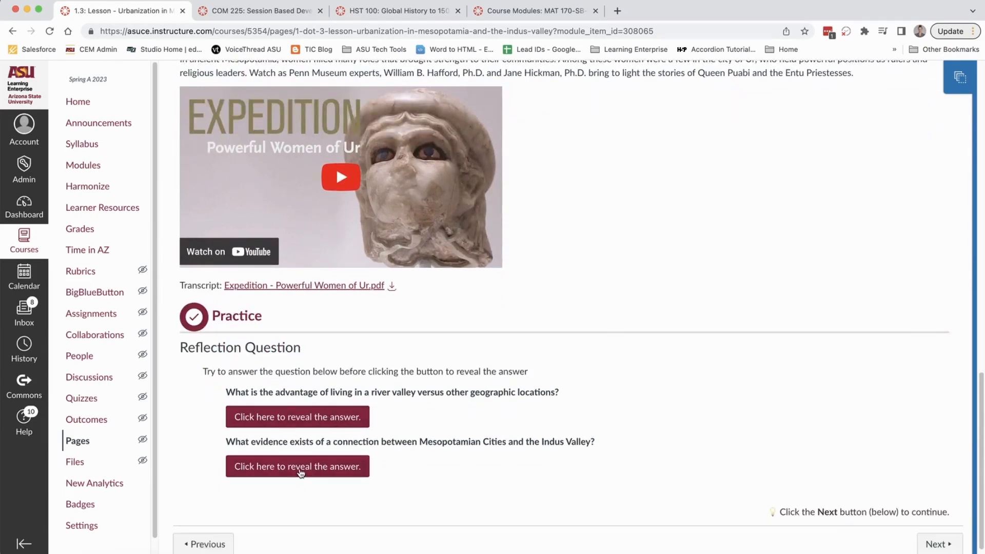
{"action": "mouse_move", "coordinate": [317, 319]}
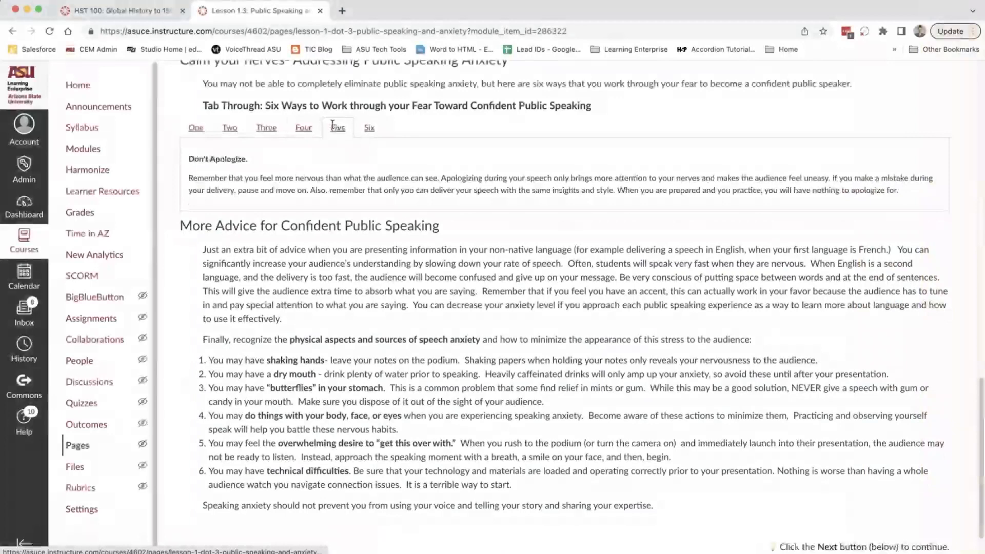
- Step through the confident-speaker tips, including Visualize Success, down to the More Advice section
{"action": "left_click", "coordinate": [369, 127]}
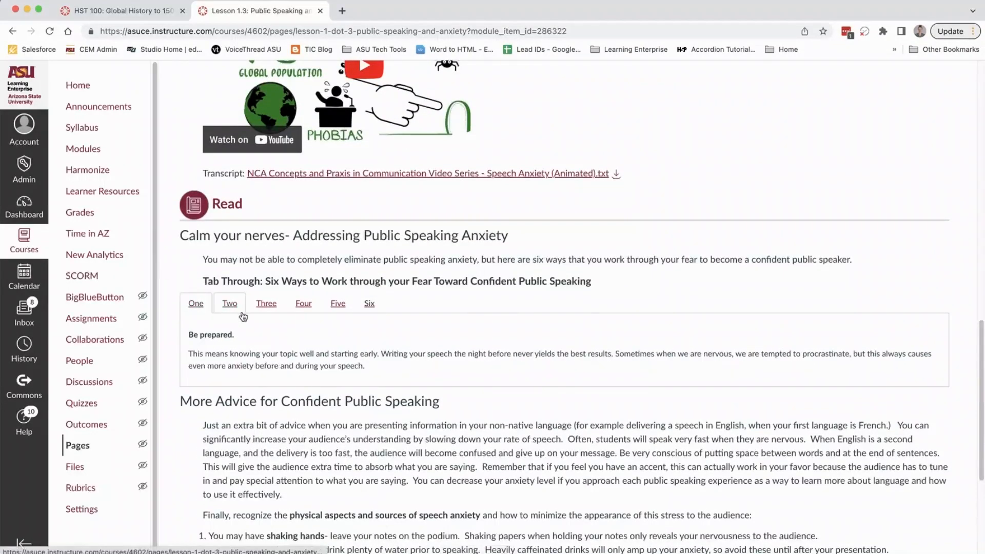
{"action": "left_click", "coordinate": [264, 303]}
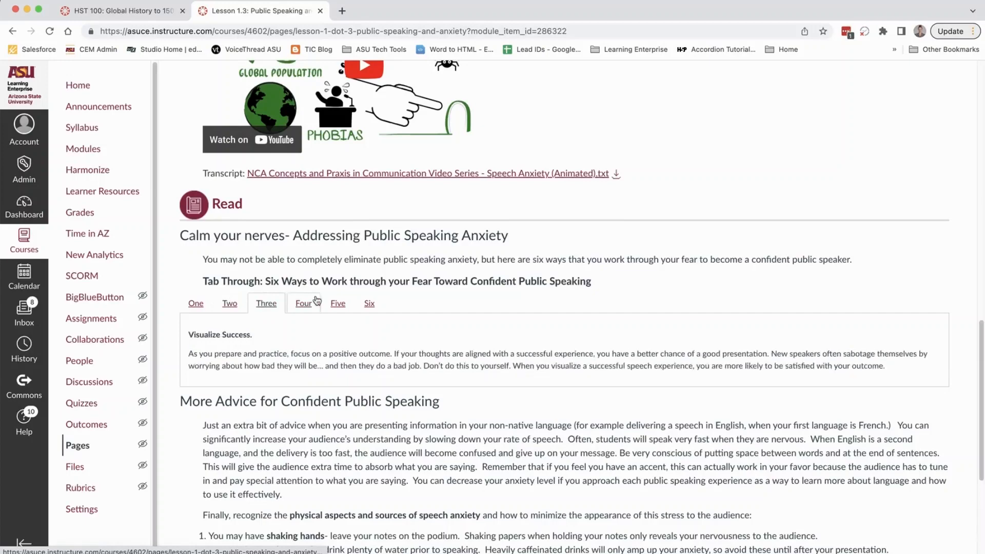
{"action": "scroll", "scroll_direction": "down", "scroll_amount": 3}
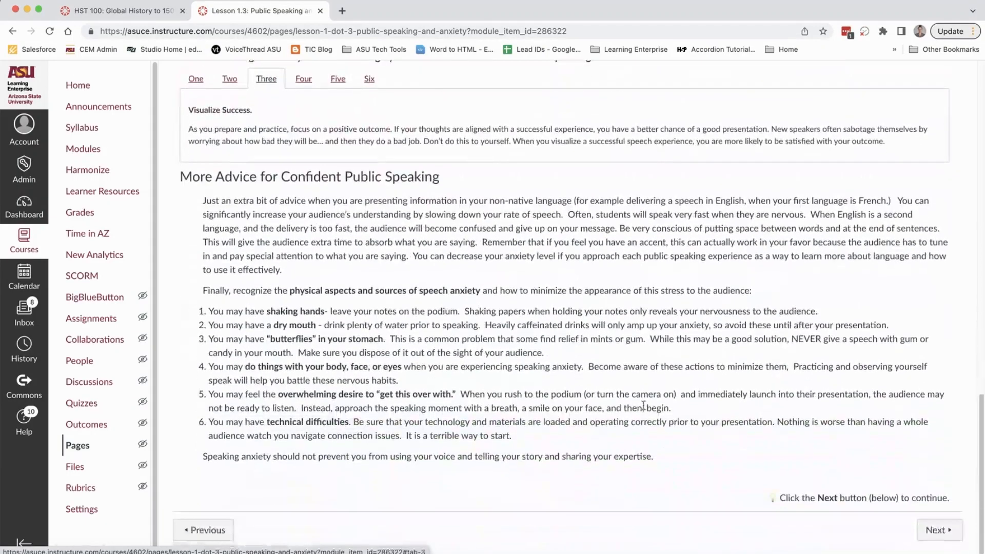
{"action": "left_click", "coordinate": [936, 529]}
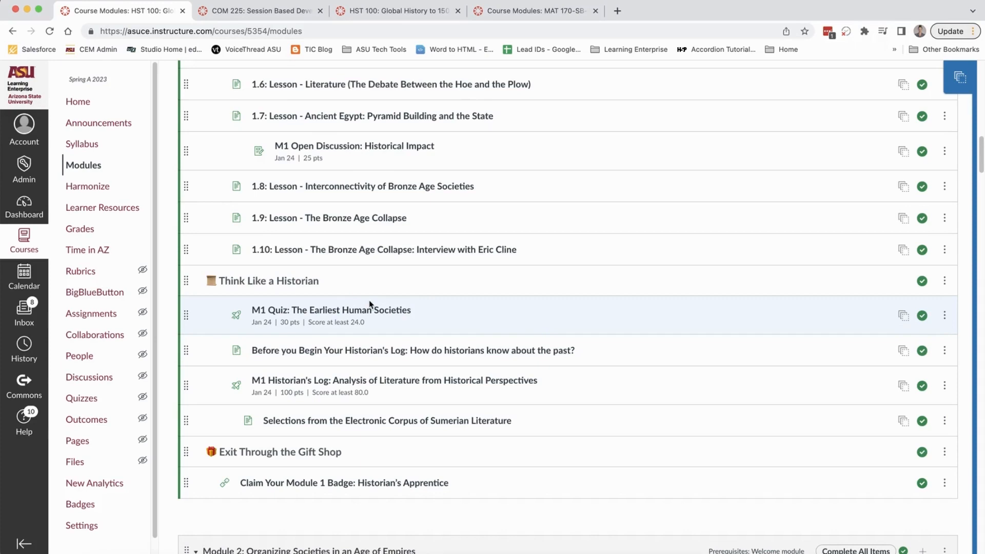
- Preview the Module 4 Historian's Log quiz and view the Artifacts of Teotihuacan album PDF
{"action": "left_click", "coordinate": [332, 310]}
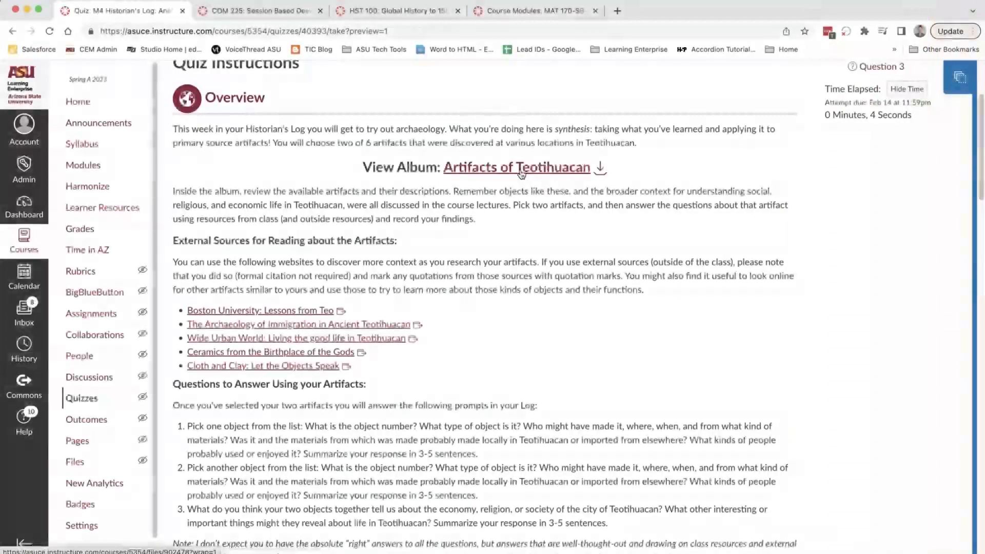
{"action": "left_click", "coordinate": [516, 167]}
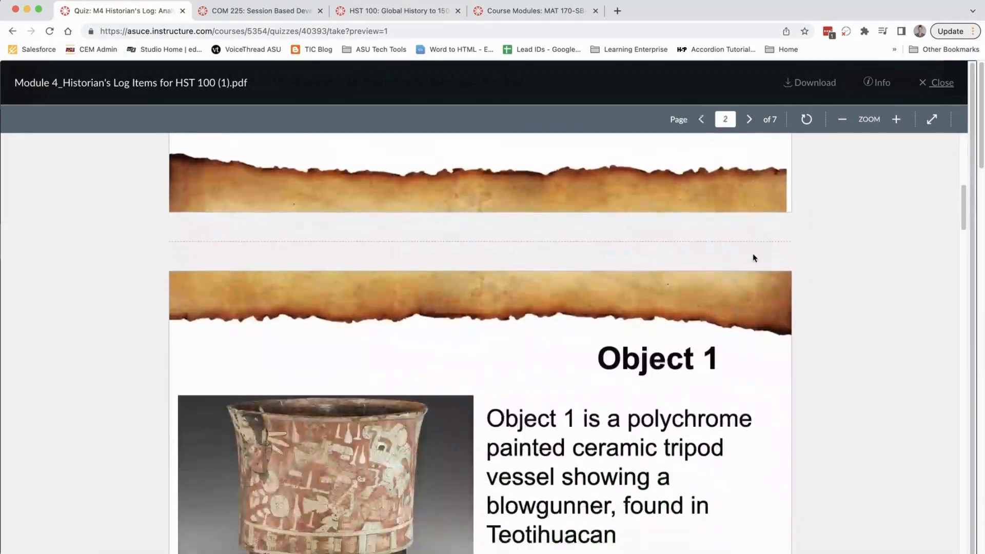
{"action": "scroll", "scroll_direction": "down", "scroll_amount": 3}
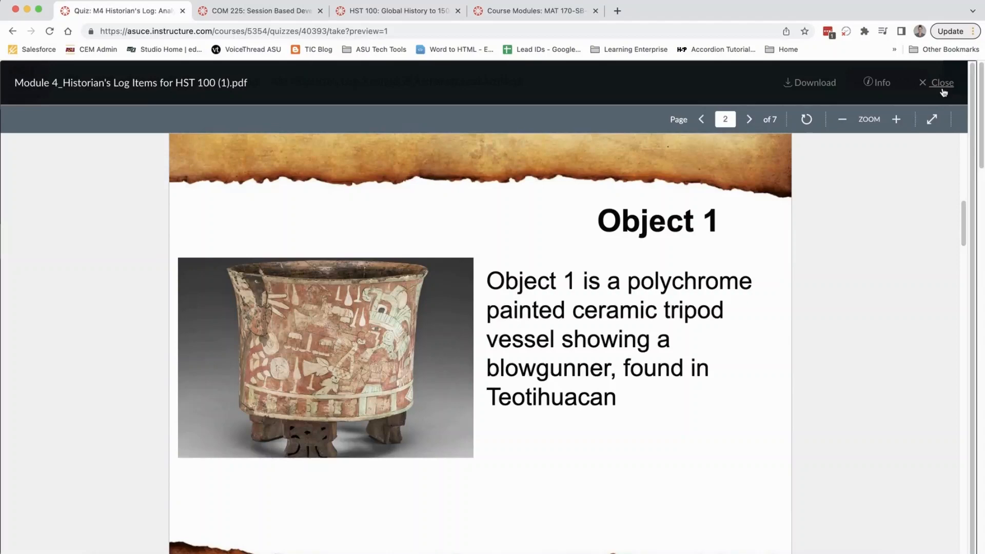
{"action": "left_click", "coordinate": [941, 82]}
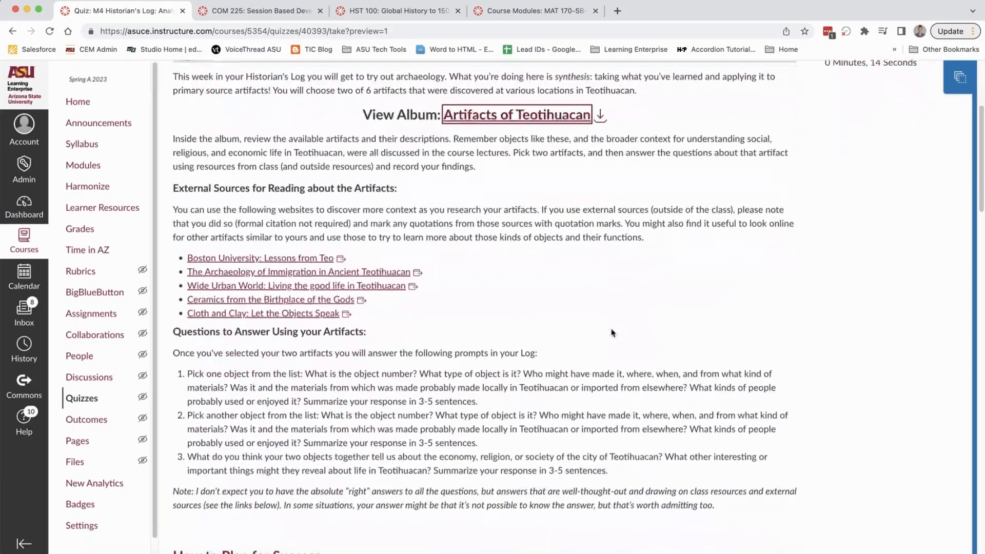
{"action": "mouse_move", "coordinate": [278, 250]}
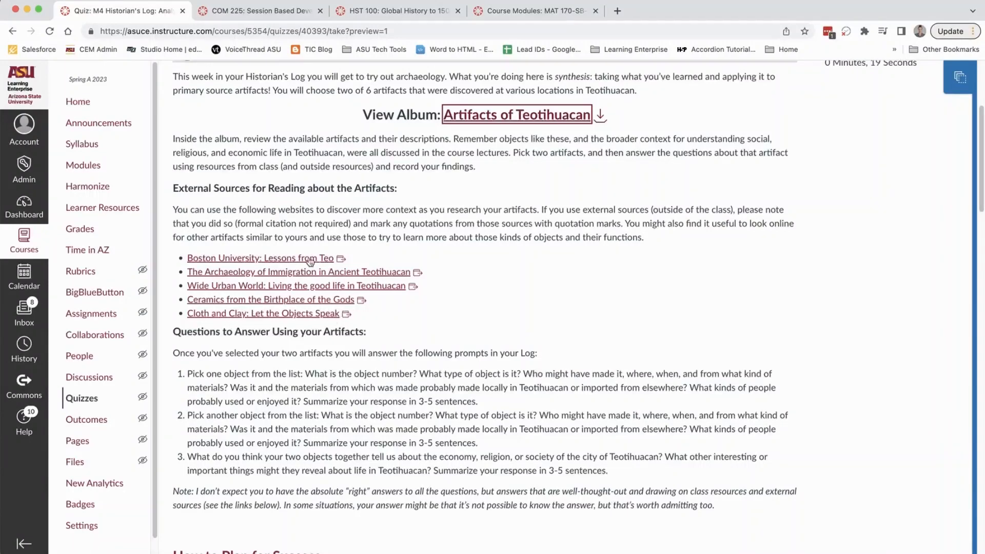
{"action": "mouse_move", "coordinate": [332, 273]}
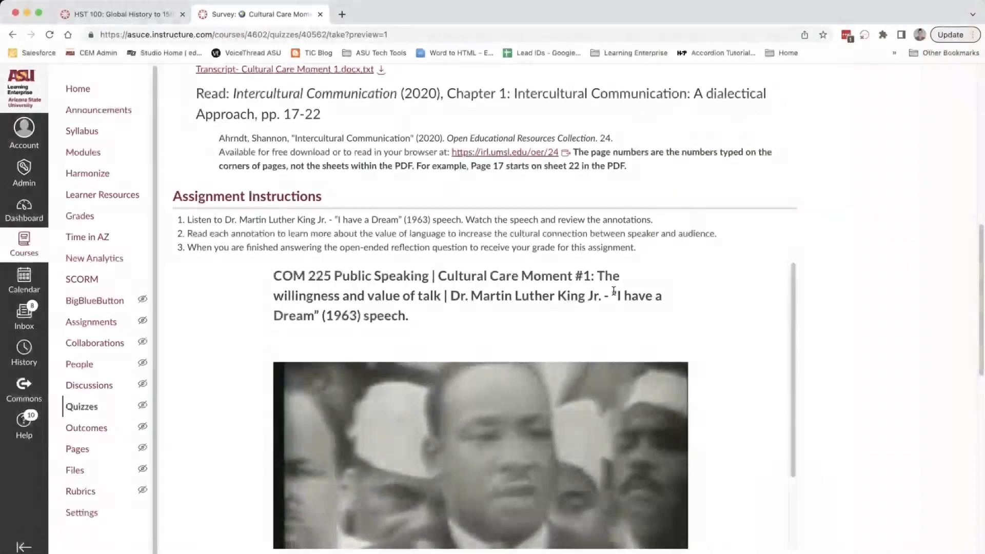
- Scroll the Cultural Care Moment #1 survey to its Assignment Instructions and 'I have a Dream' video
{"action": "scroll", "scroll_direction": "down", "scroll_amount": 3}
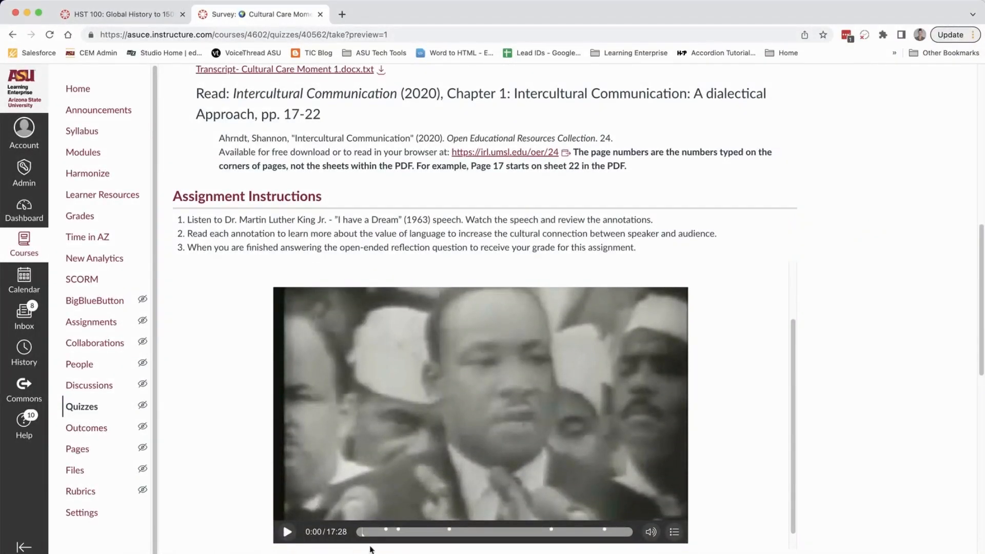
{"action": "mouse_move", "coordinate": [440, 535]}
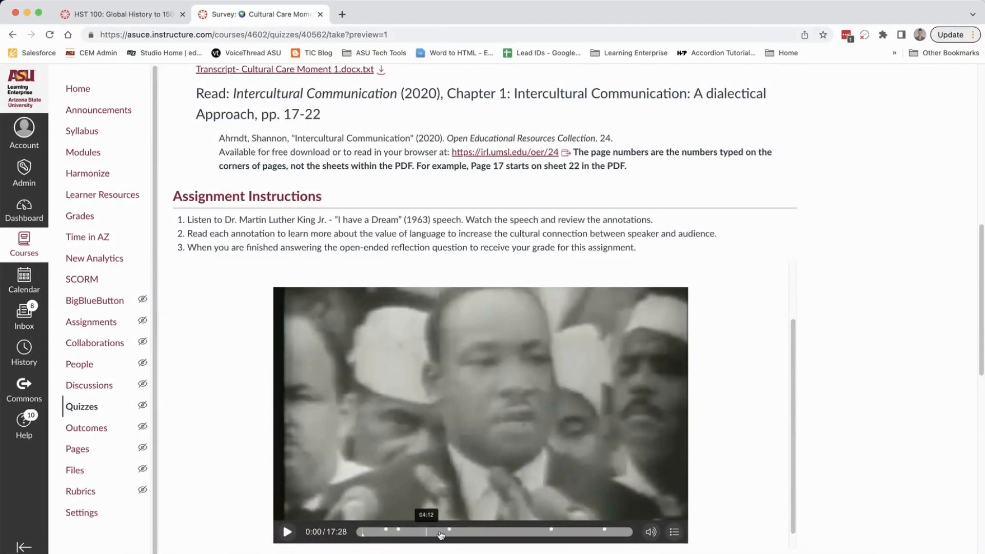
{"action": "mouse_move", "coordinate": [606, 533]}
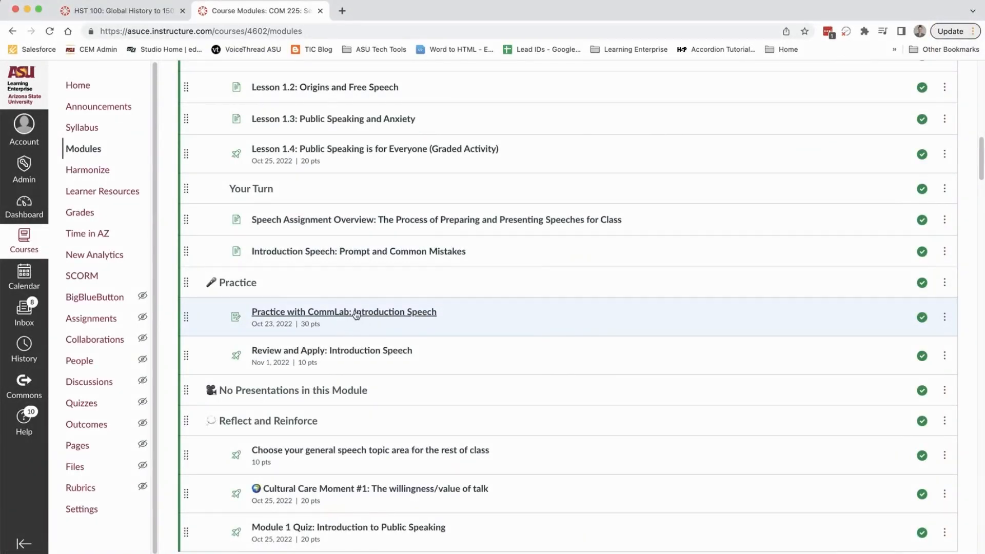
- Open Practice with CommLab: Introduction Speech and scroll to the embedded student video posts
{"action": "left_click", "coordinate": [344, 312]}
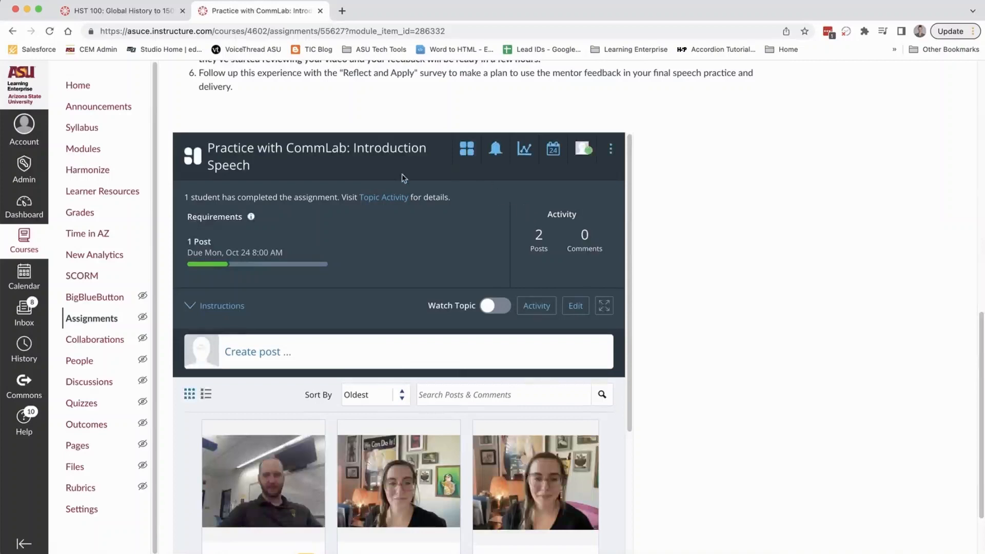
{"action": "mouse_move", "coordinate": [301, 469]}
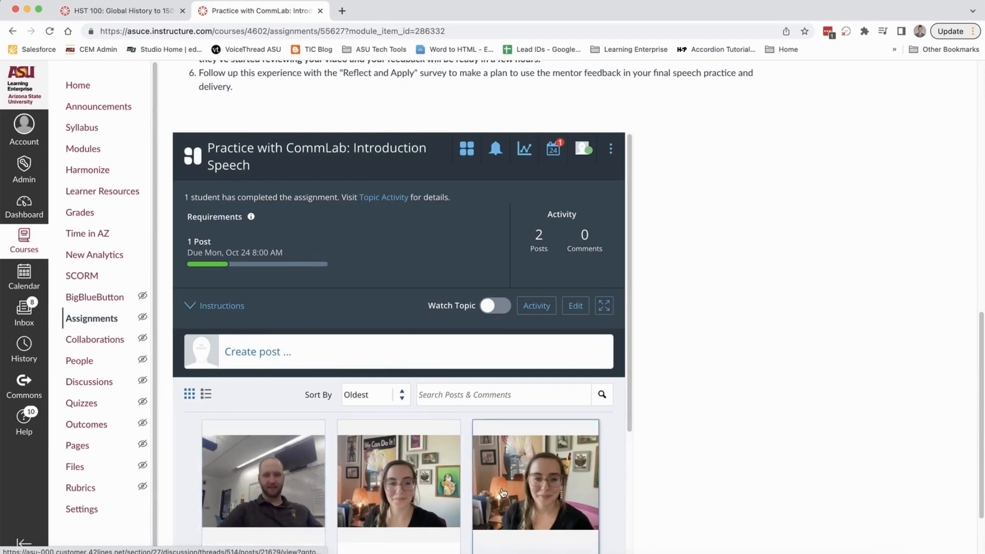
{"action": "scroll", "scroll_direction": "down", "scroll_amount": 3}
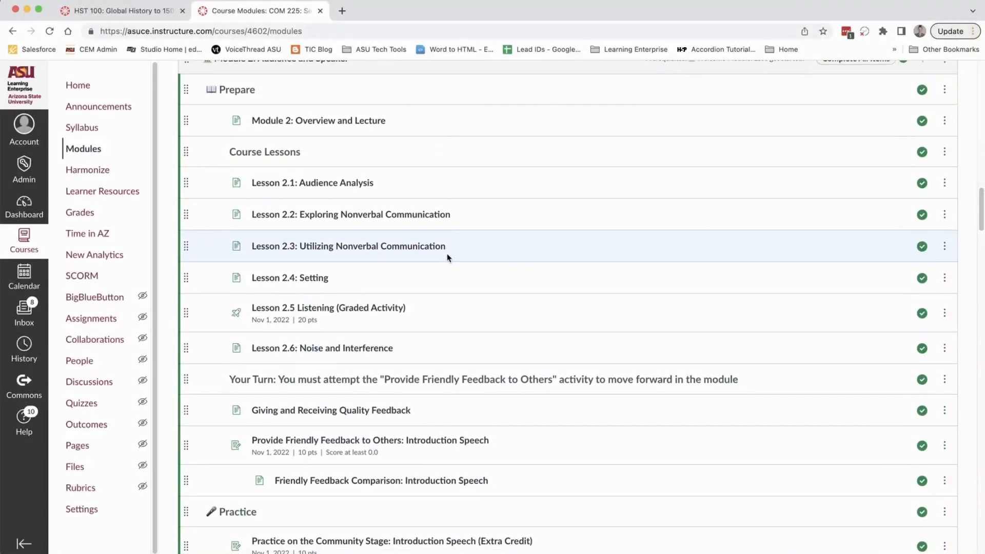
- Scroll down Module 2 and open Provide Friendly Feedback to Others: Introduction Speech
{"action": "scroll", "scroll_direction": "down", "scroll_amount": 3}
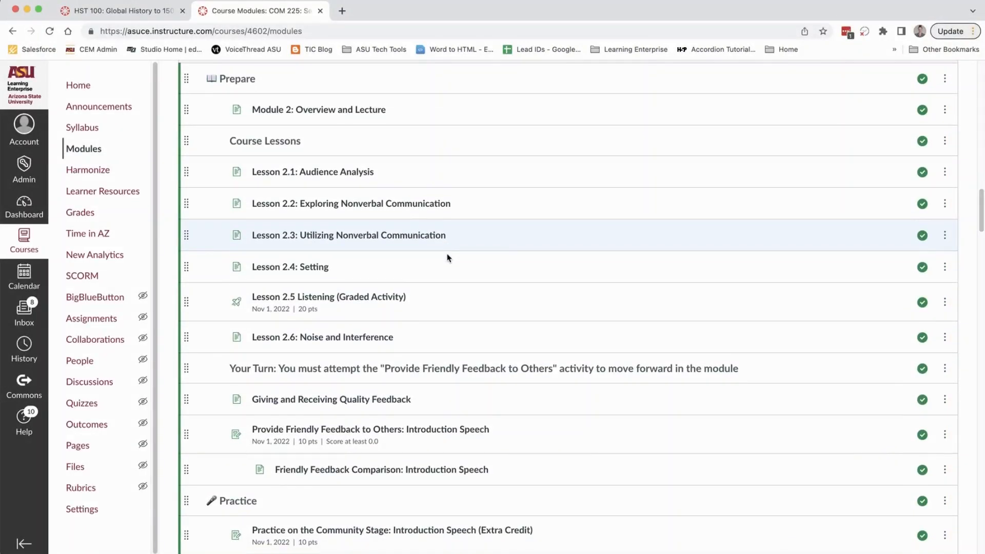
{"action": "scroll", "scroll_direction": "down", "scroll_amount": 3}
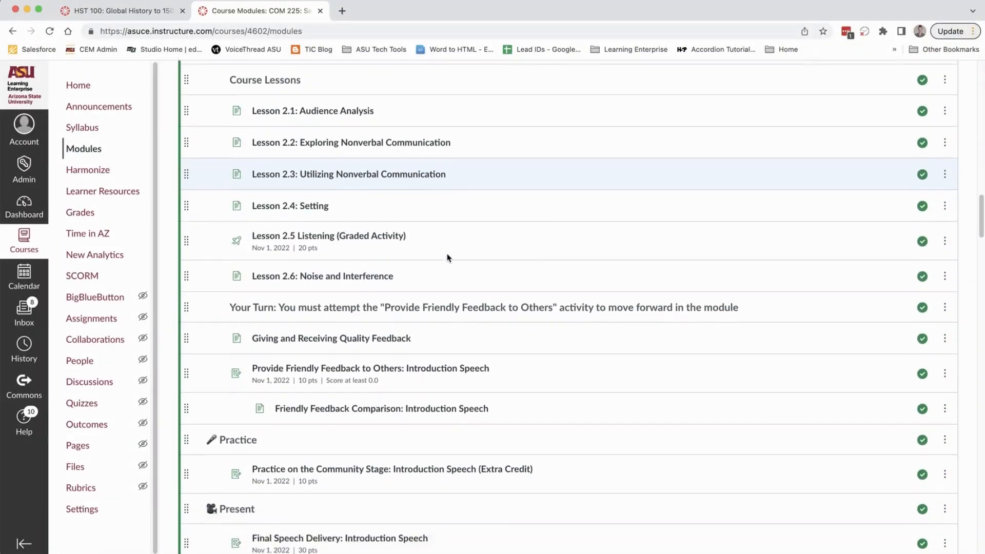
{"action": "scroll", "scroll_direction": "down", "scroll_amount": 3}
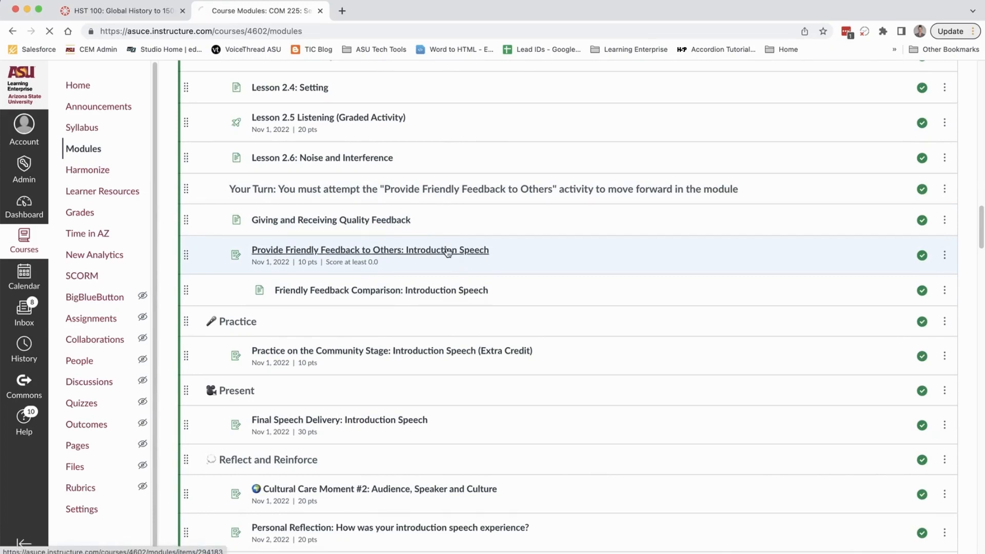
{"action": "left_click", "coordinate": [369, 250]}
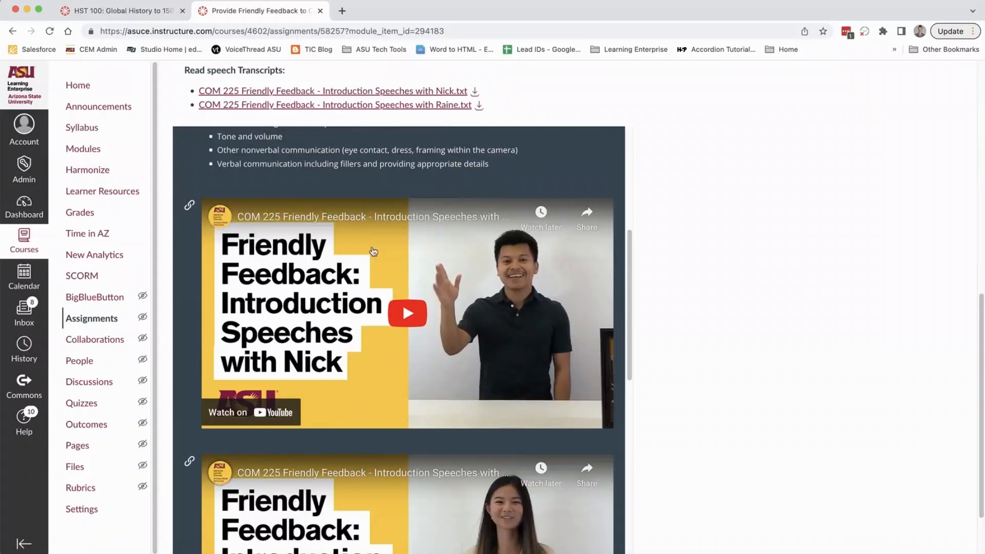
{"action": "mouse_move", "coordinate": [572, 331]}
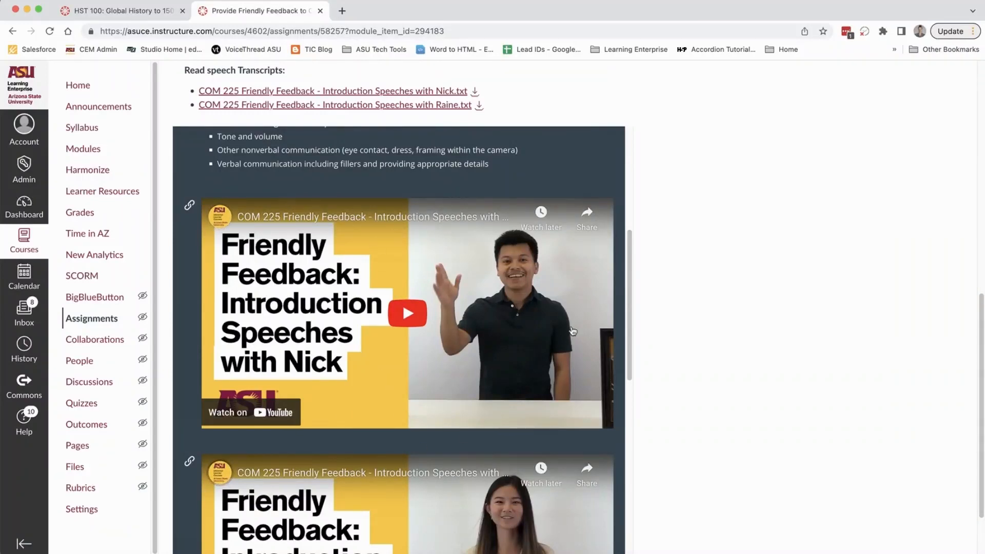
- Advance to Friendly Feedback Comparison: Introduction Speech and view the Option 1 and Option 2 videos
{"action": "scroll", "scroll_direction": "down", "scroll_amount": 3}
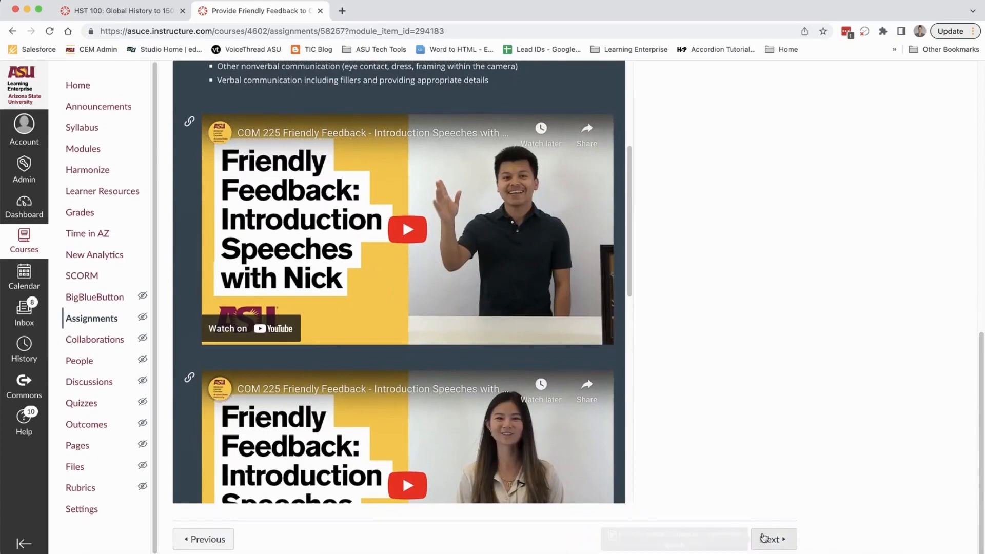
{"action": "left_click", "coordinate": [773, 539]}
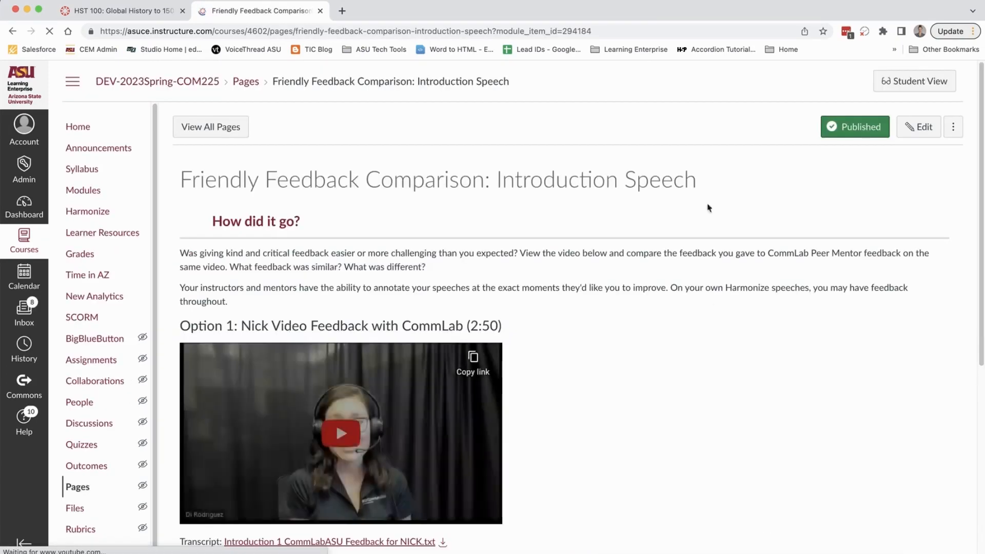
{"action": "scroll", "scroll_direction": "down", "scroll_amount": 3}
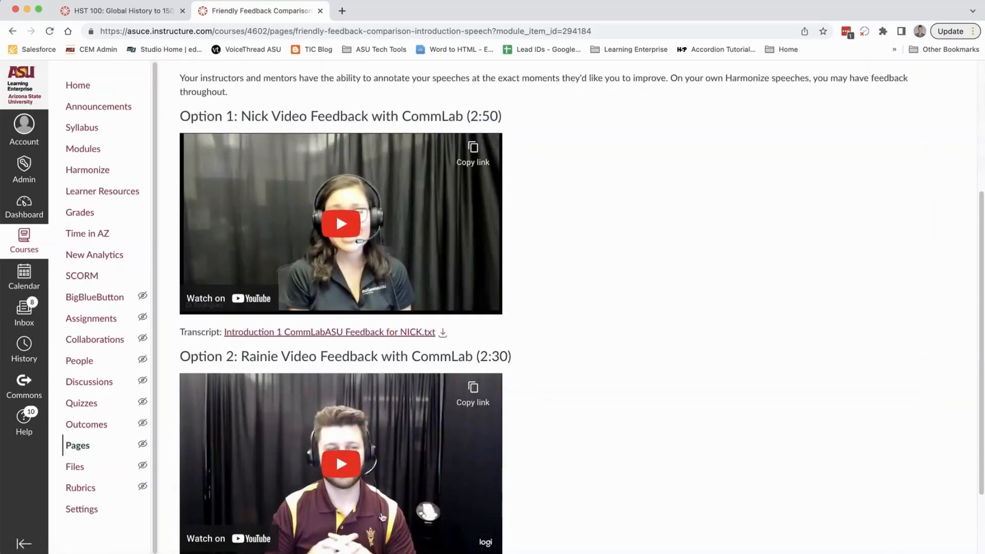
{"action": "mouse_move", "coordinate": [354, 204]}
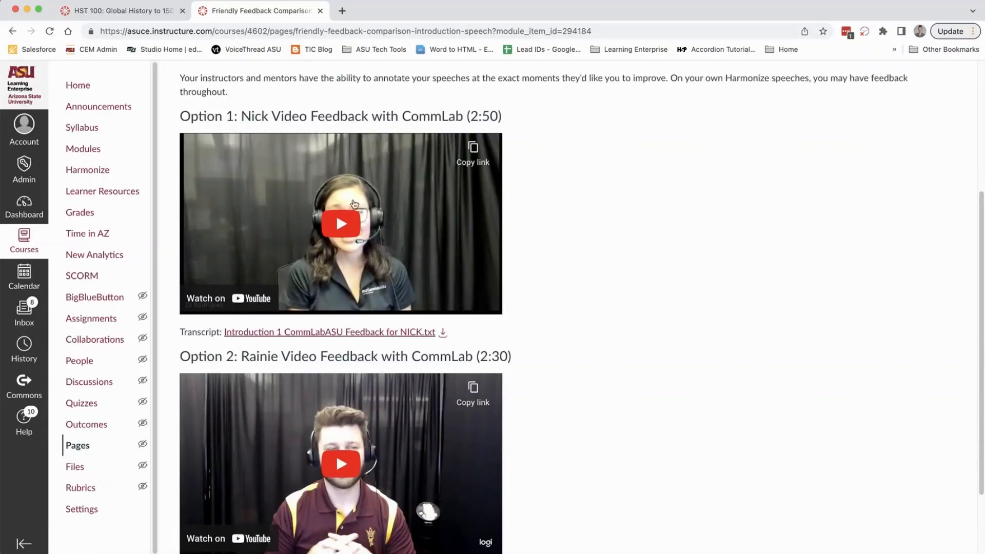